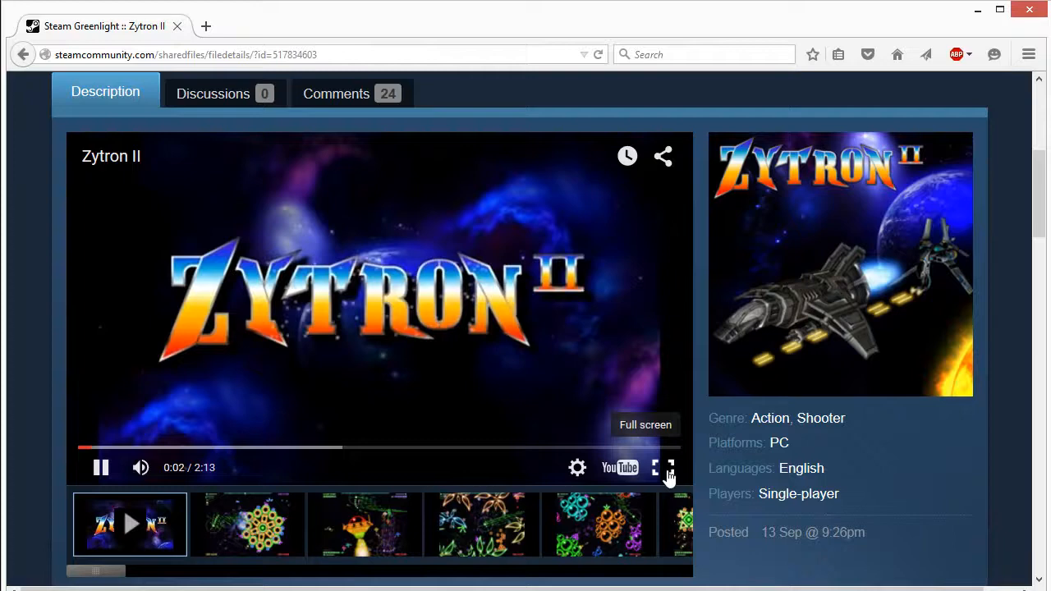
# Play the Zytron II trailer in full screen
pyautogui.click(655, 467)
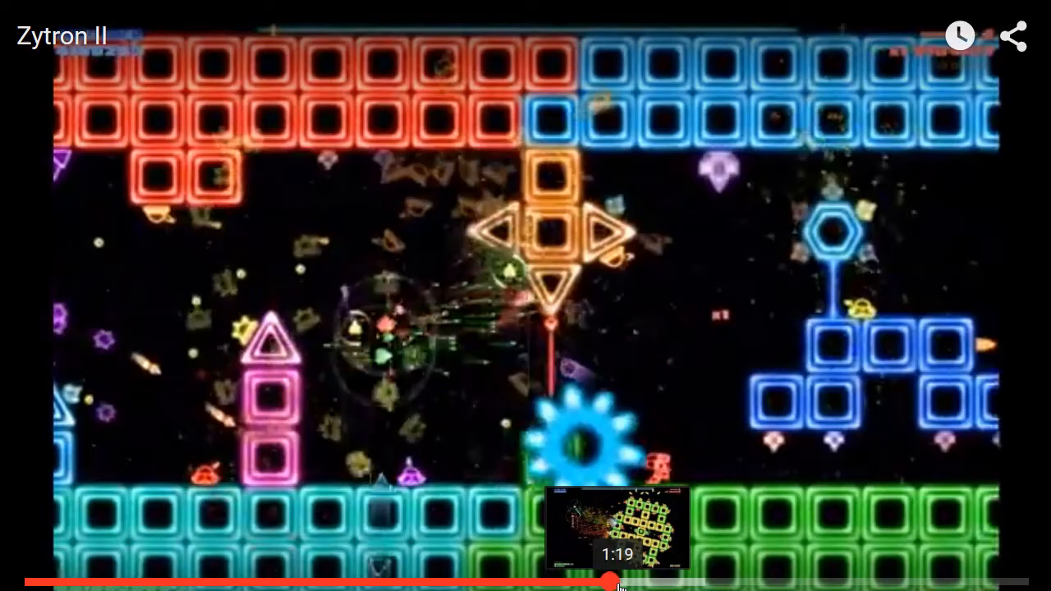
pyautogui.moveTo(70, 508)
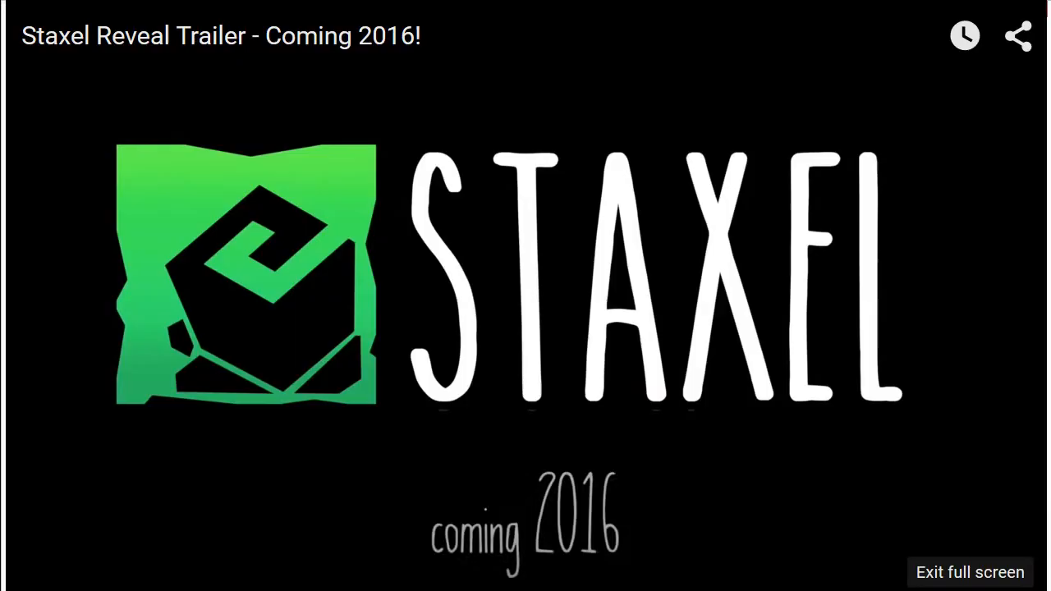
# Leave full-screen playback and scroll the Aozora Meikyuu page down to the purchase-interest question
pyautogui.click(970, 573)
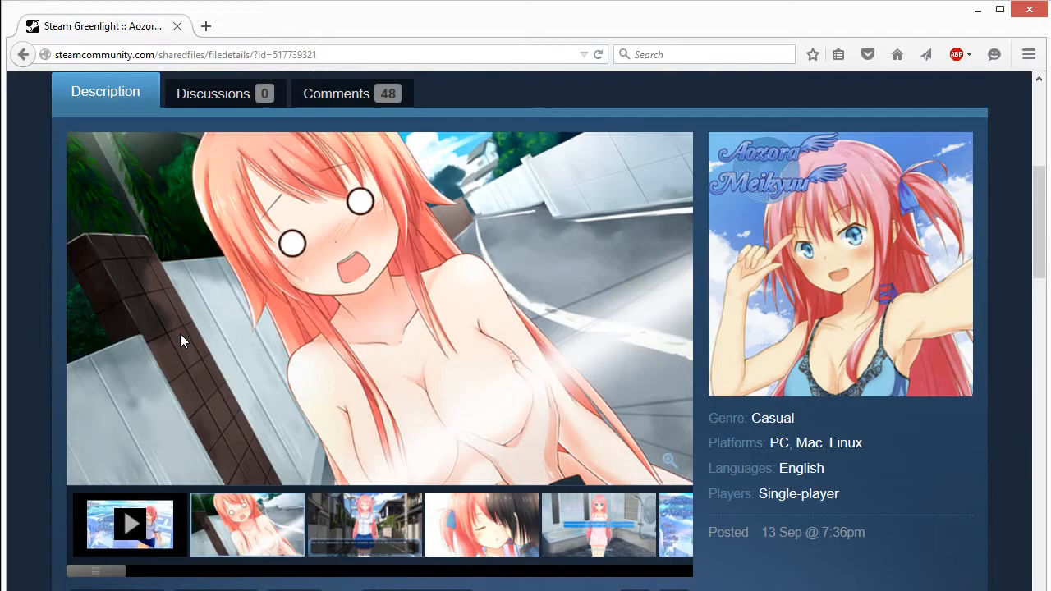
pyautogui.scroll(-3)
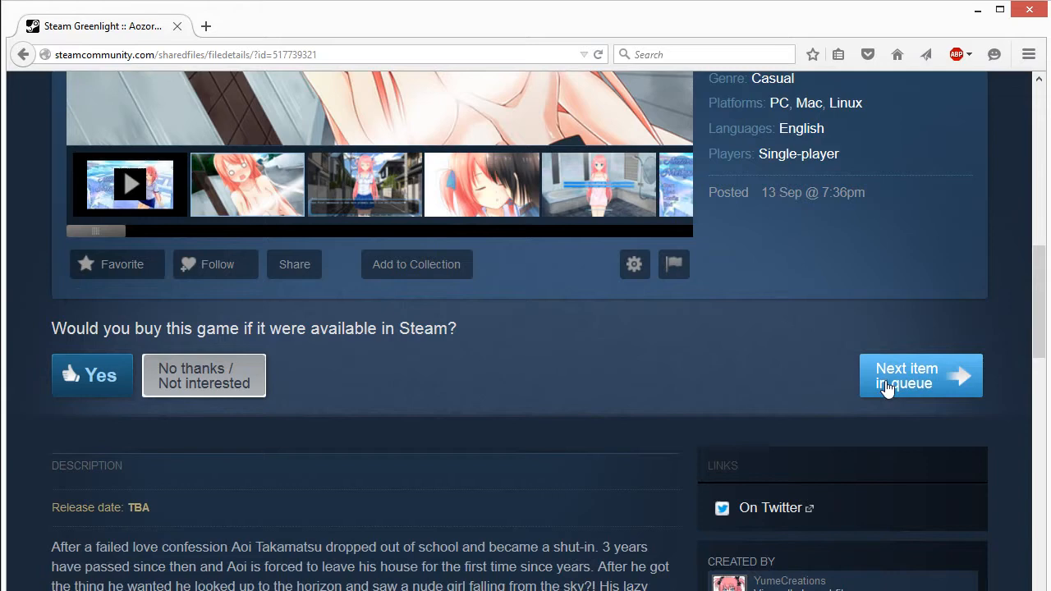
# Skip Aozora Meikyuu to load the Project Starship action shooter page
pyautogui.click(129, 183)
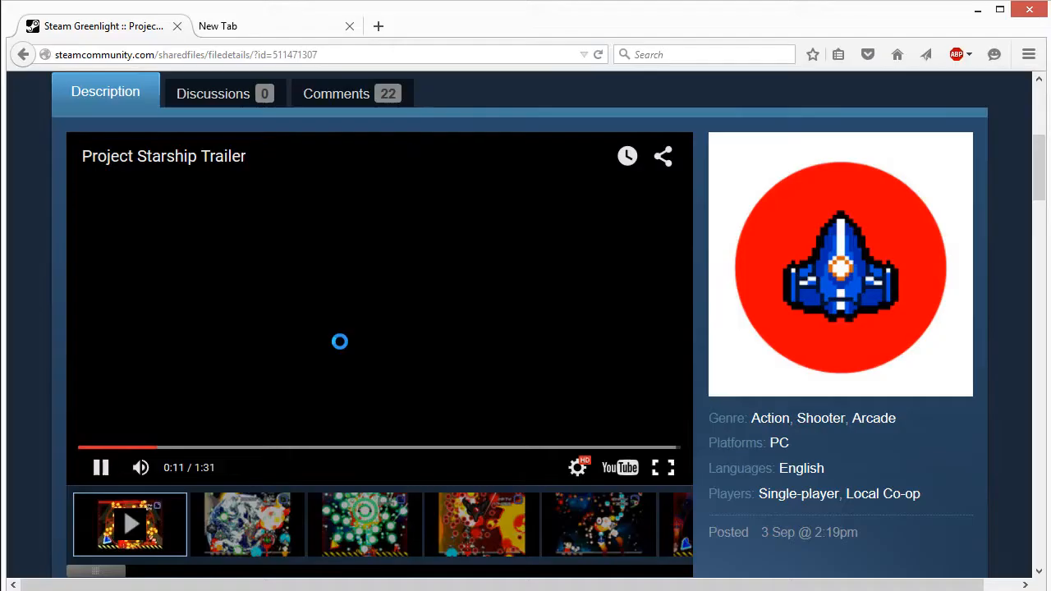
# Advance past Project Starship, then skip Hatch & Slay to reach Switch 'N' Shoot
pyautogui.click(655, 467)
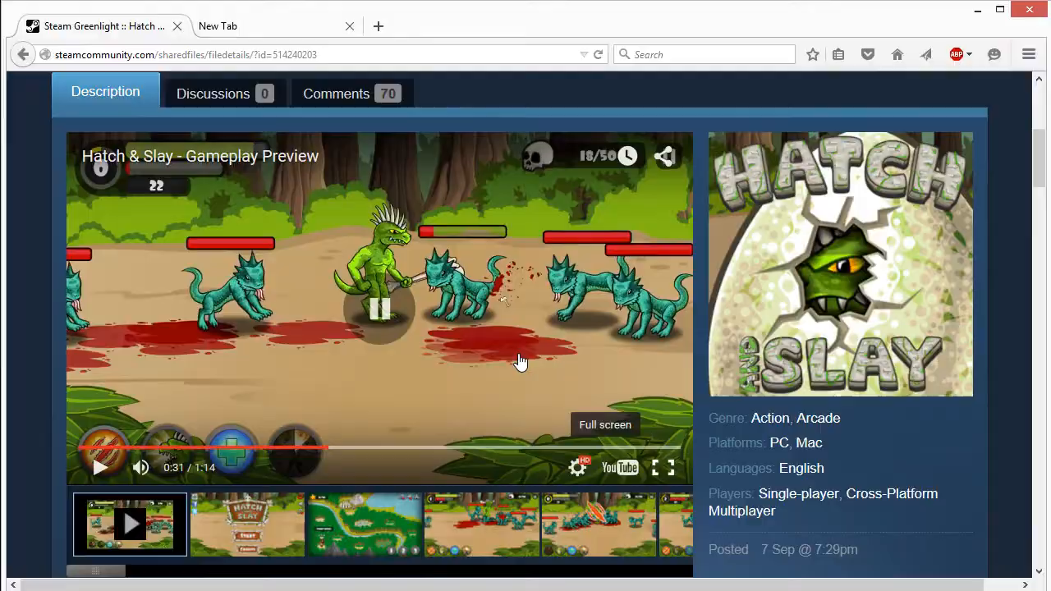
pyautogui.scroll(-3)
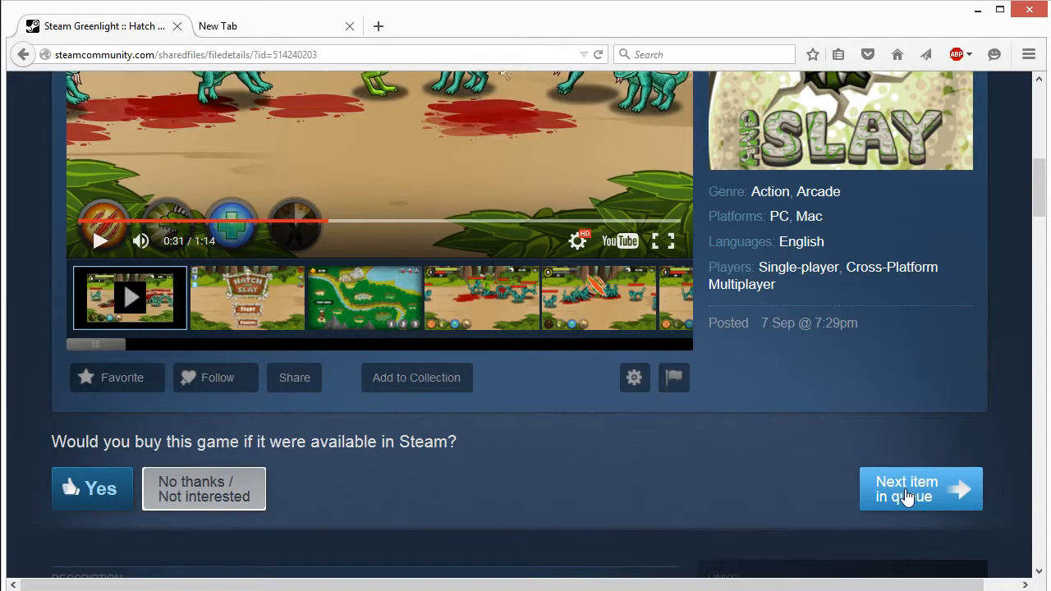
pyautogui.click(920, 489)
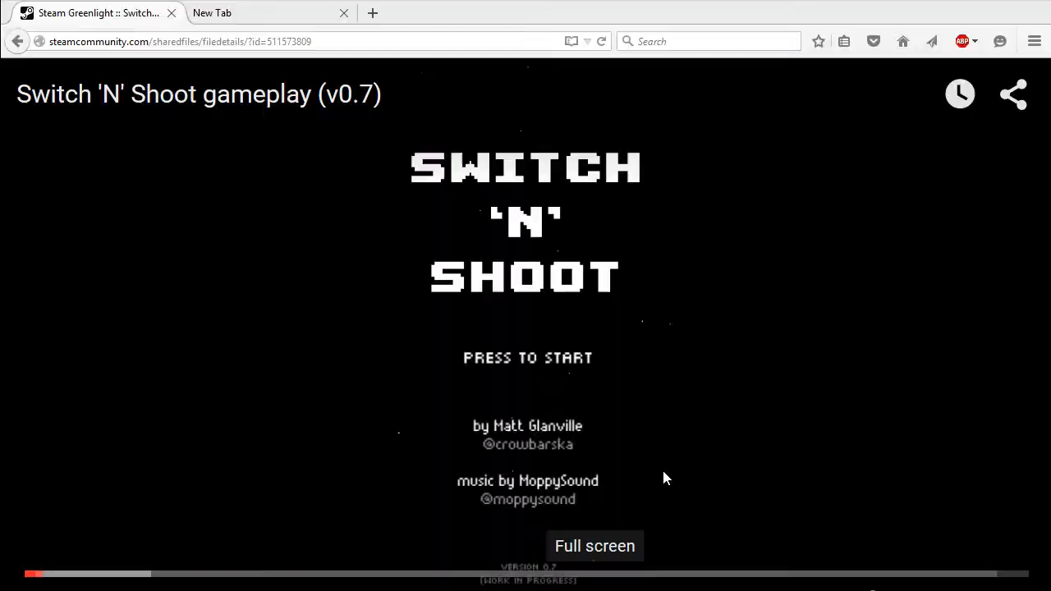
# Play the Switch 'N' Shoot gameplay video in full screen
pyautogui.click(595, 546)
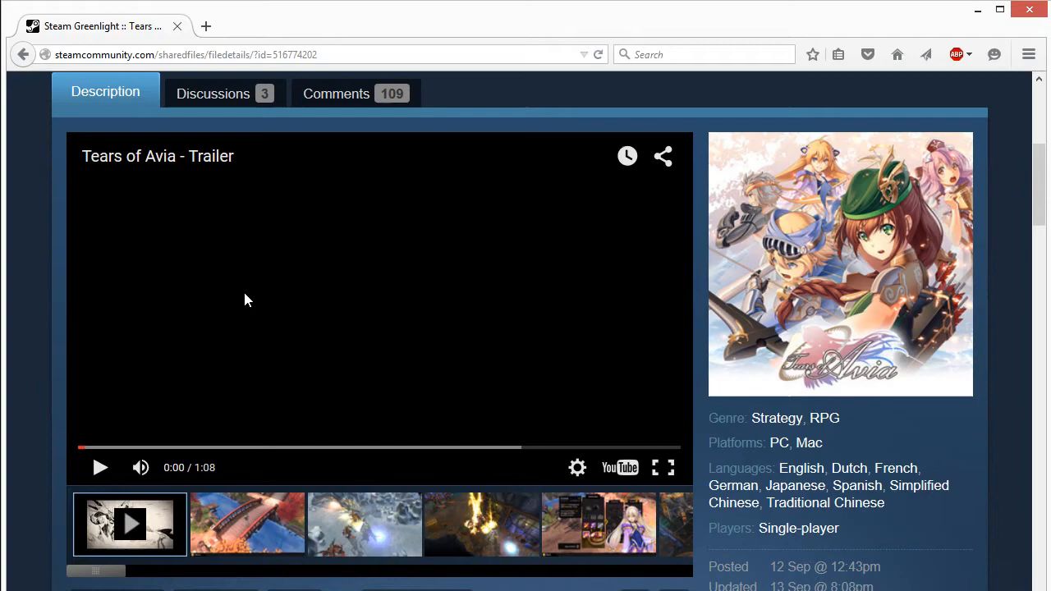
# Play the Tears of Avia trailer and browse screenshots to the Iris and Reina balcony scene
pyautogui.click(100, 467)
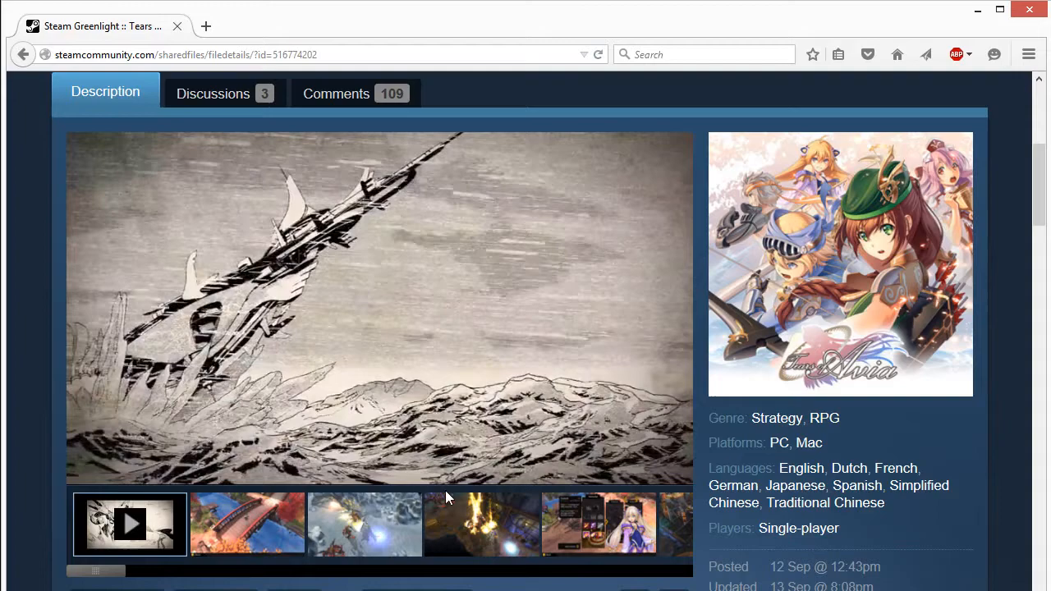
pyautogui.click(129, 524)
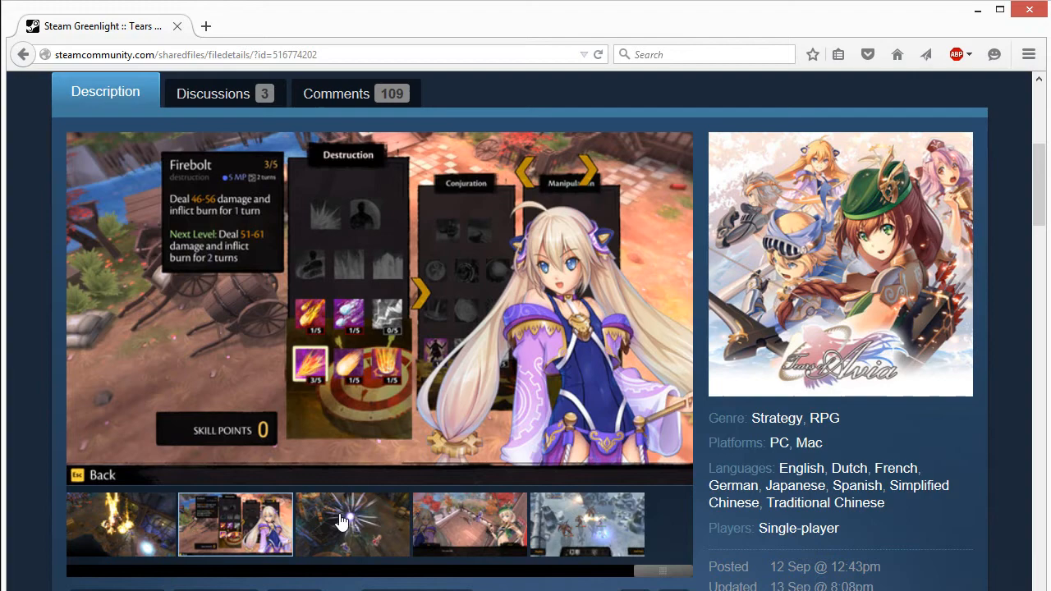
pyautogui.click(469, 524)
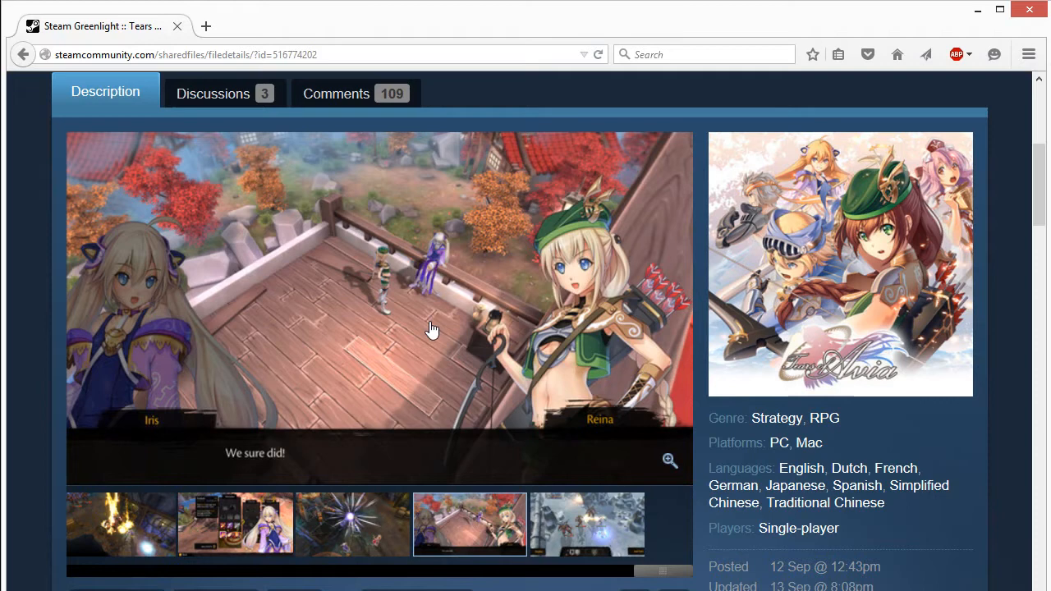
pyautogui.moveTo(357, 345)
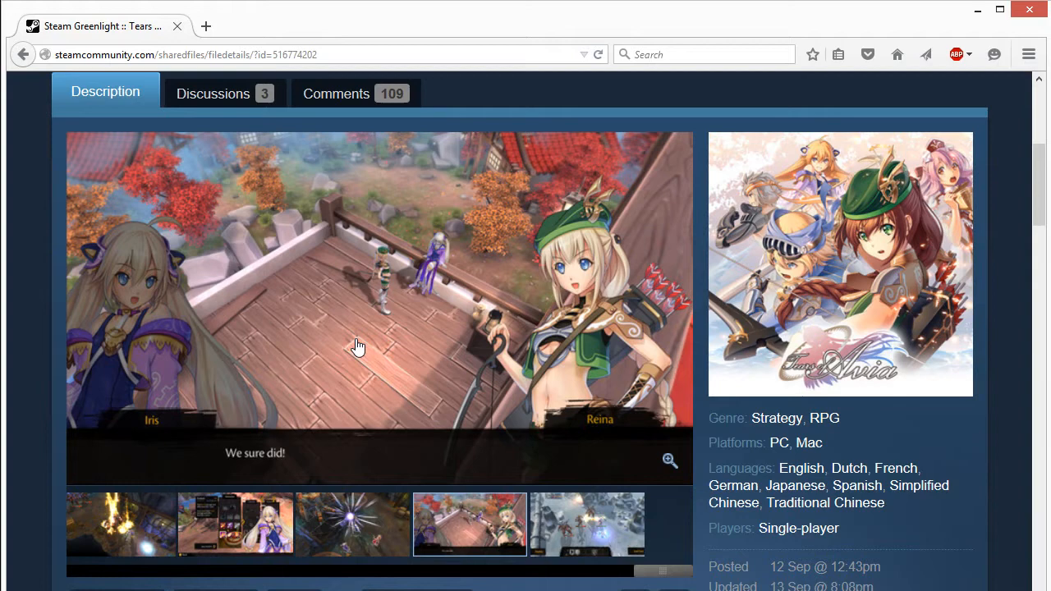
pyautogui.scroll(-3)
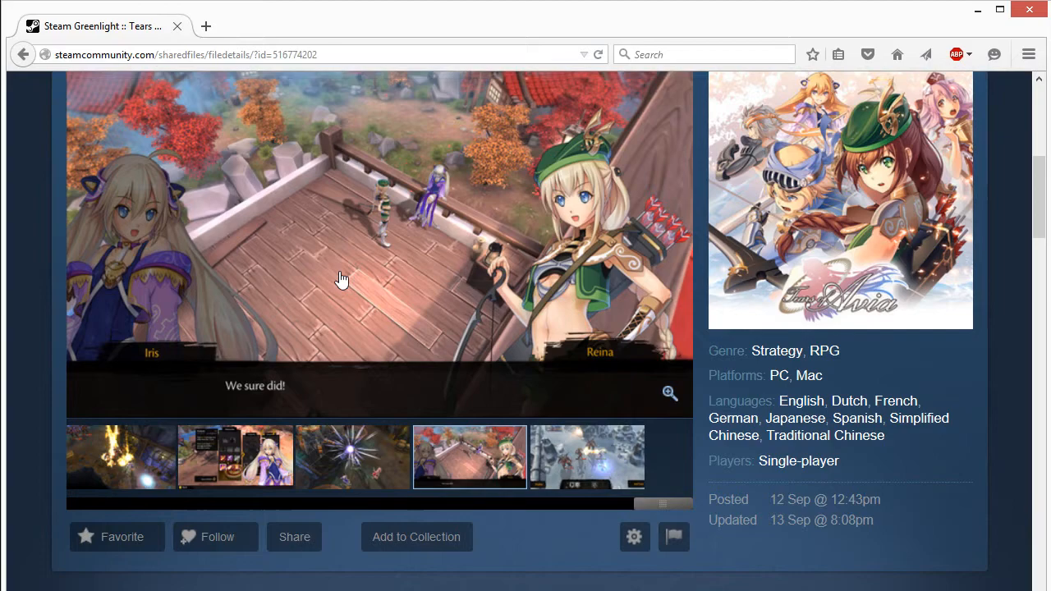